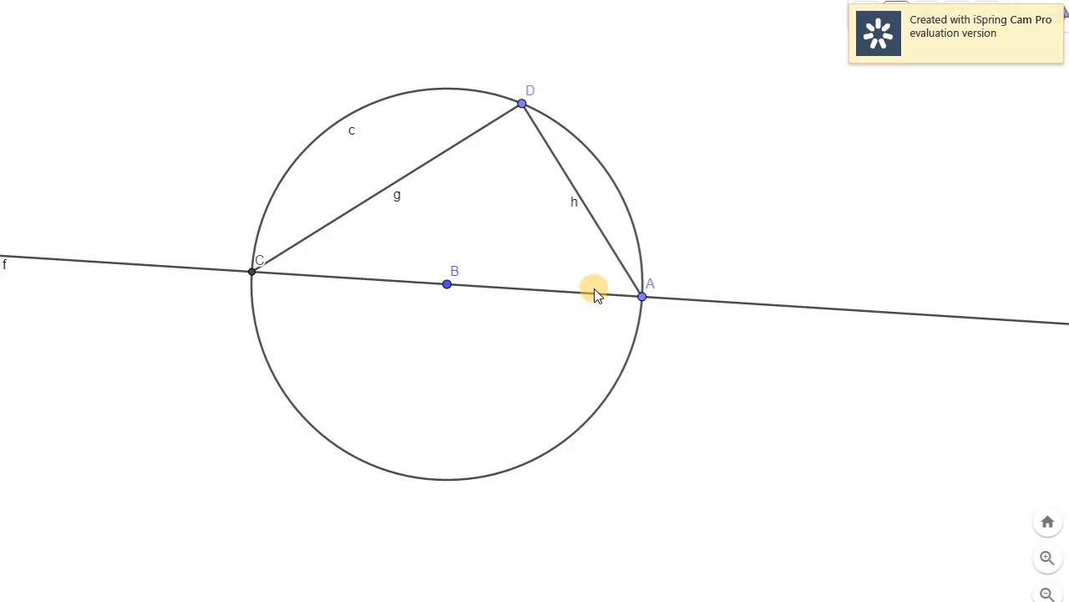
mouse_move(167, 357)
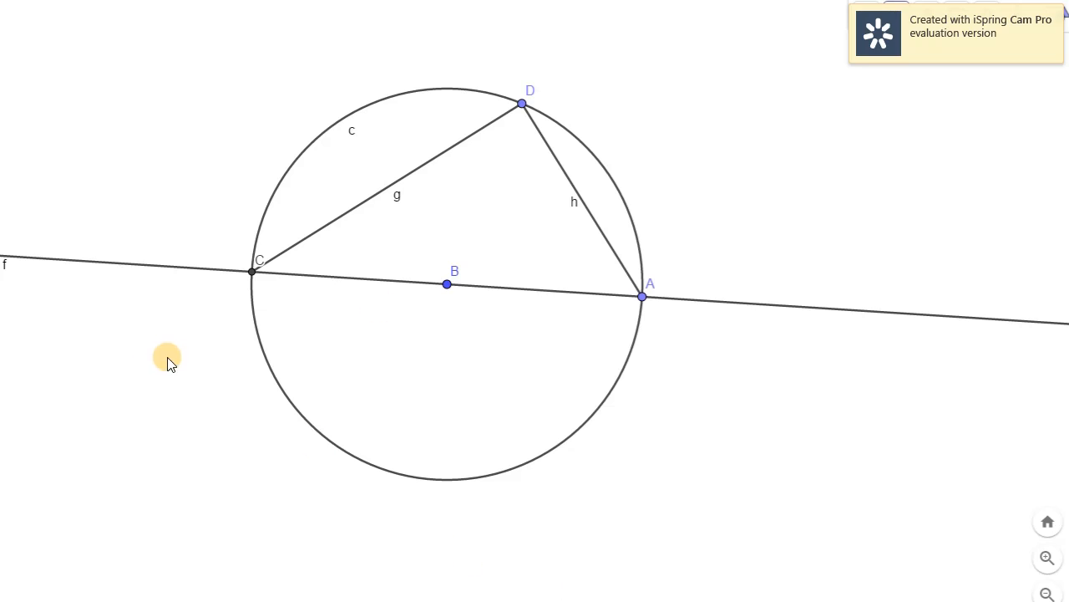
mouse_move(593, 183)
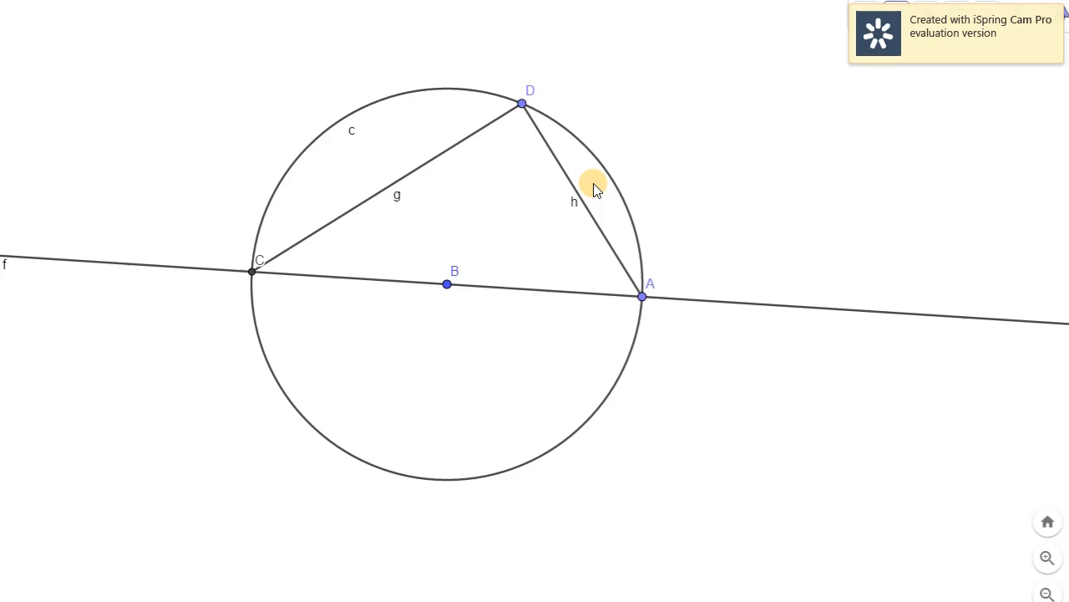
mouse_move(442, 334)
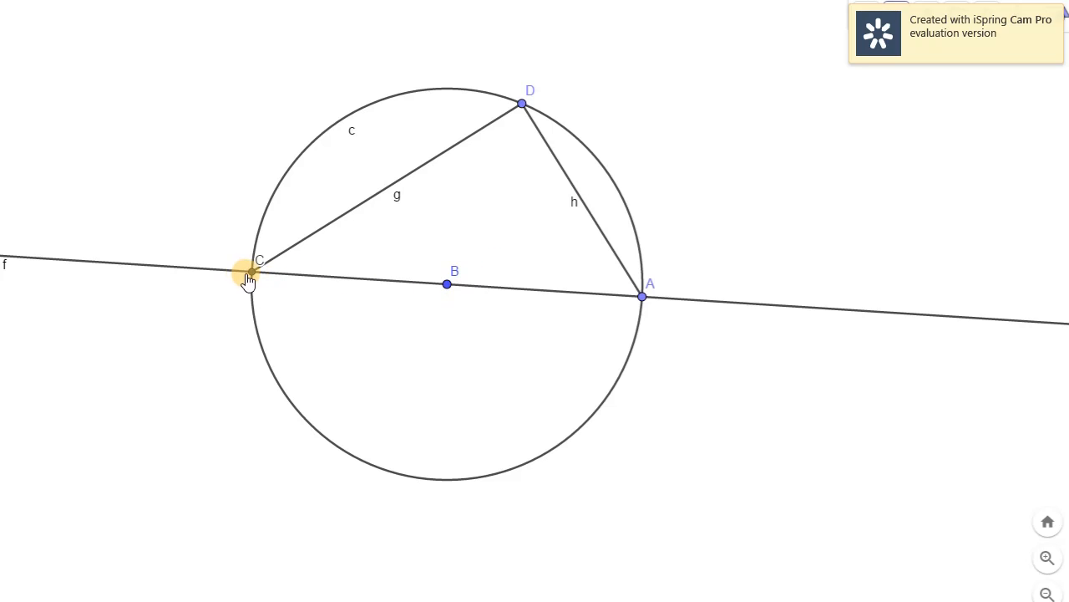
mouse_move(230, 288)
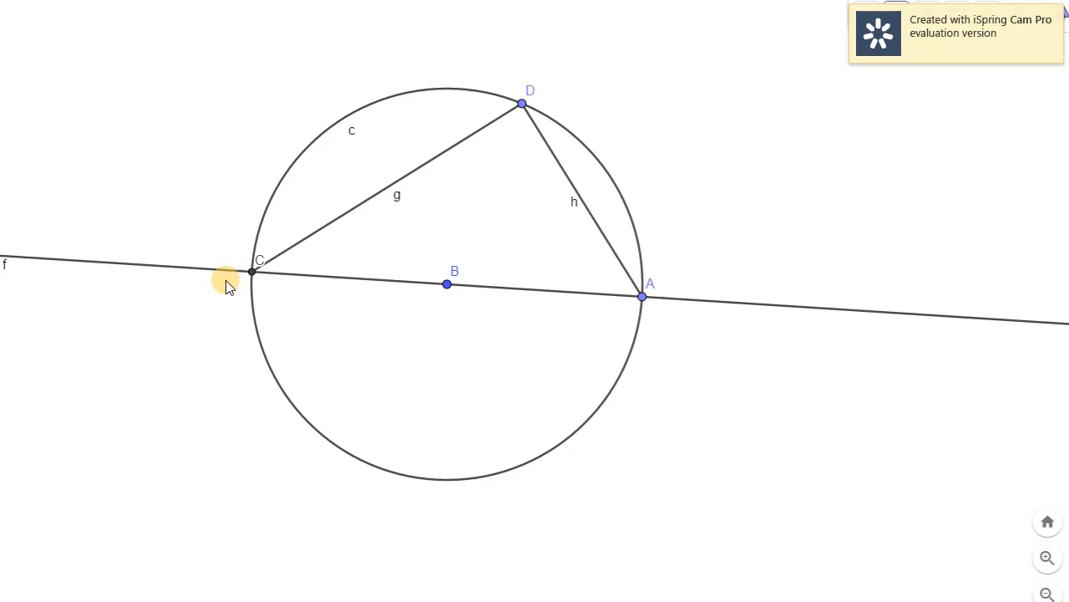
mouse_move(502, 109)
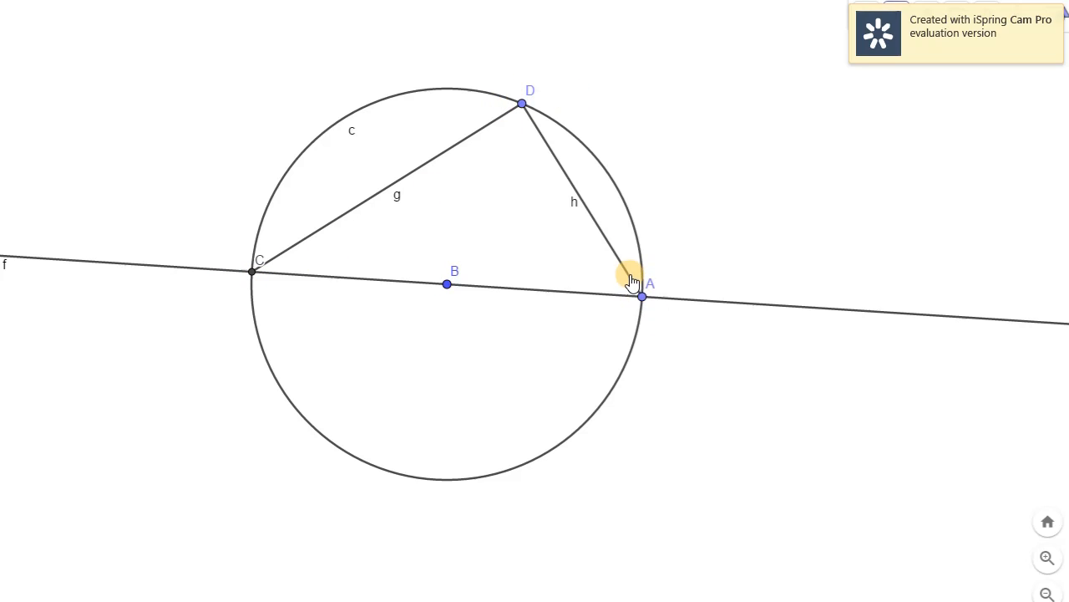
mouse_move(502, 64)
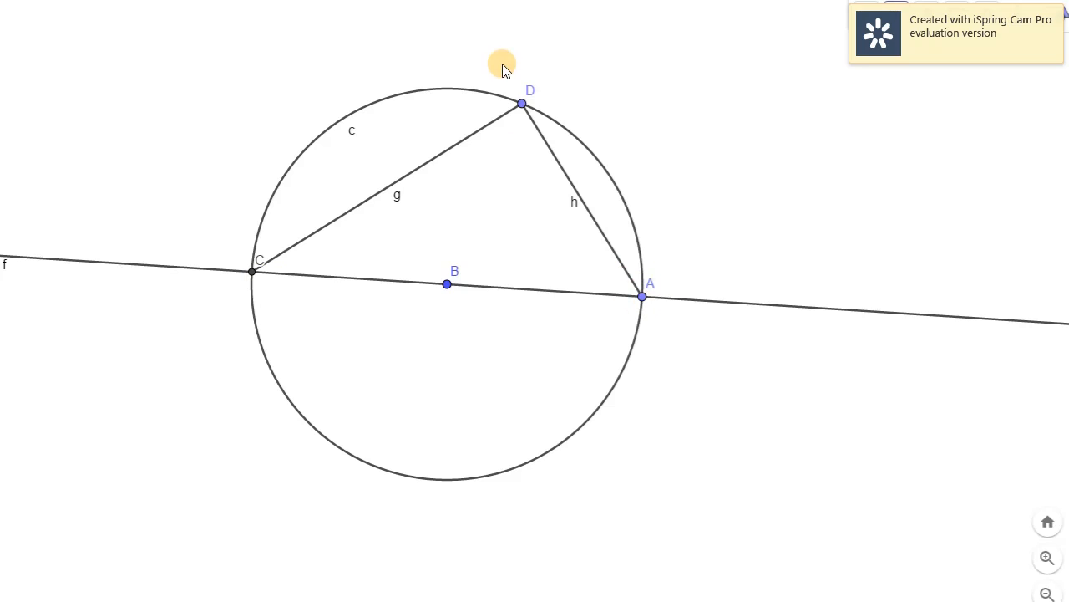
mouse_move(524, 106)
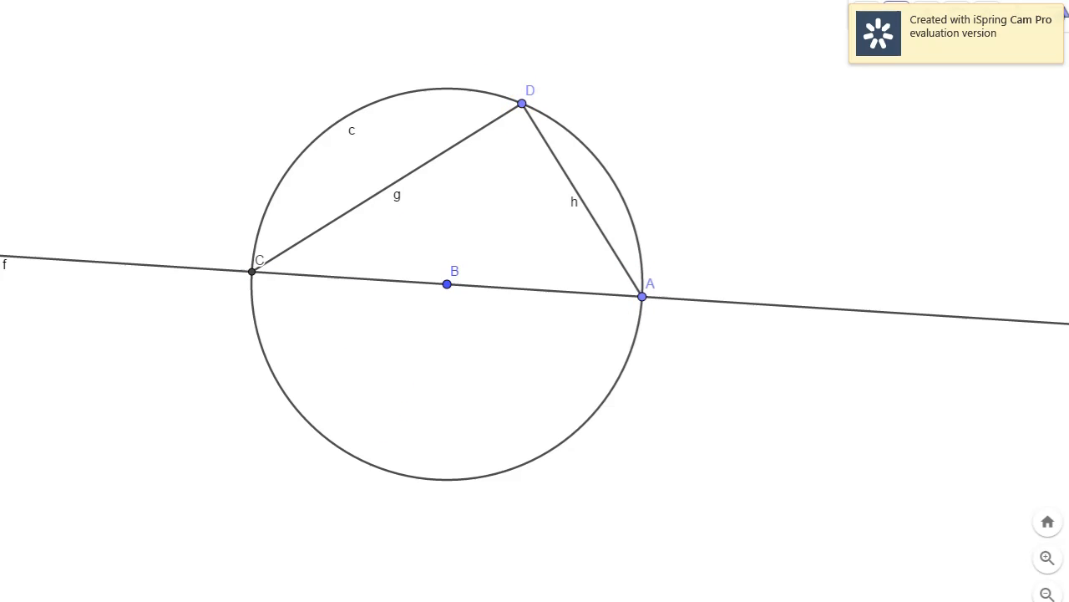
Measure the angle at D between chords g and h with the Angle tool
click(25, 17)
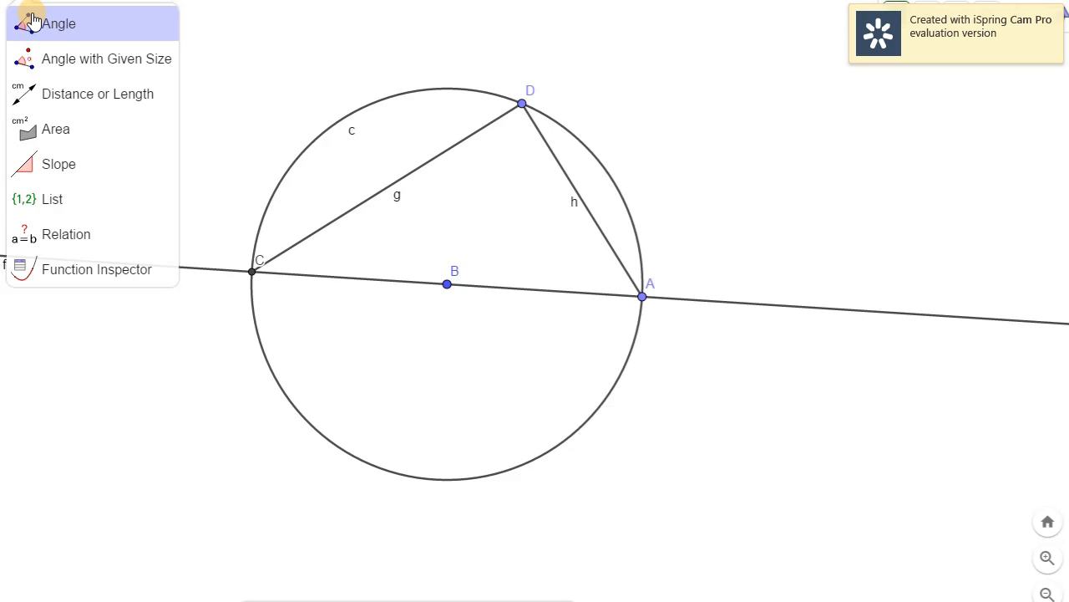
click(512, 167)
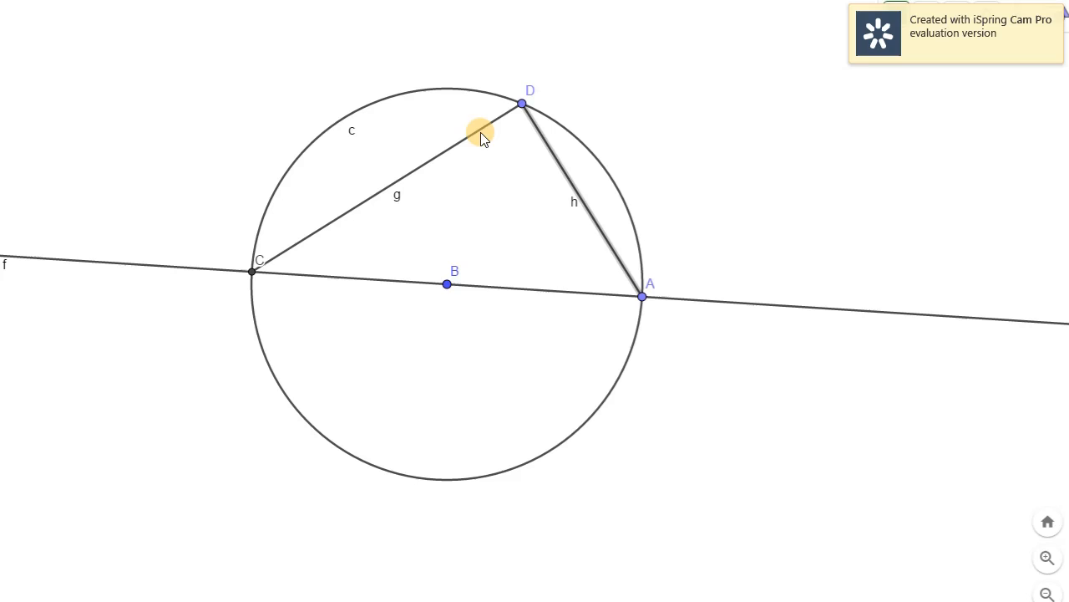
click(522, 104)
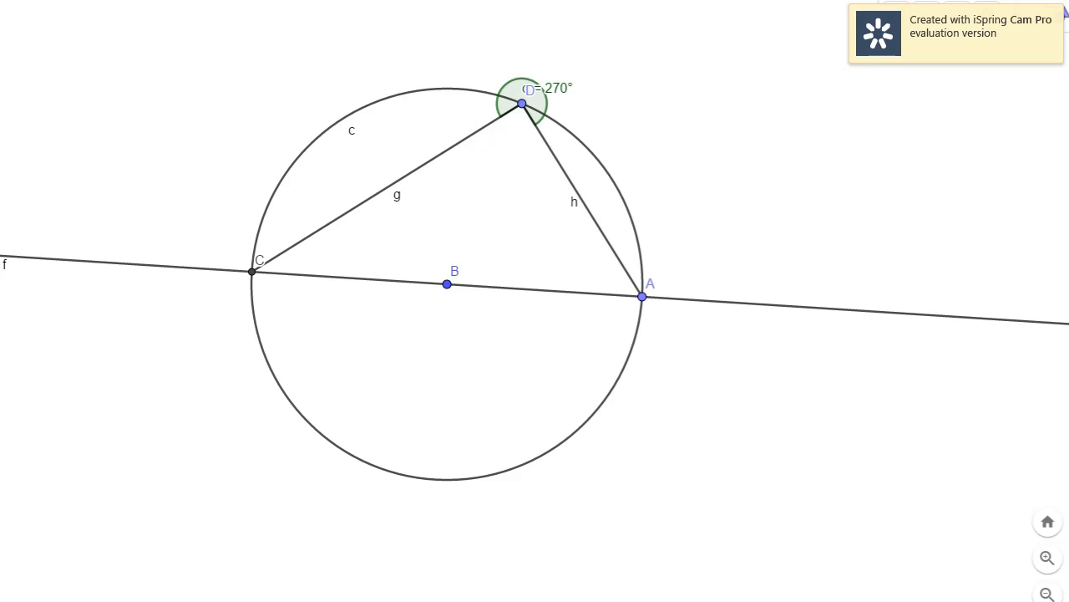
click(37, 4)
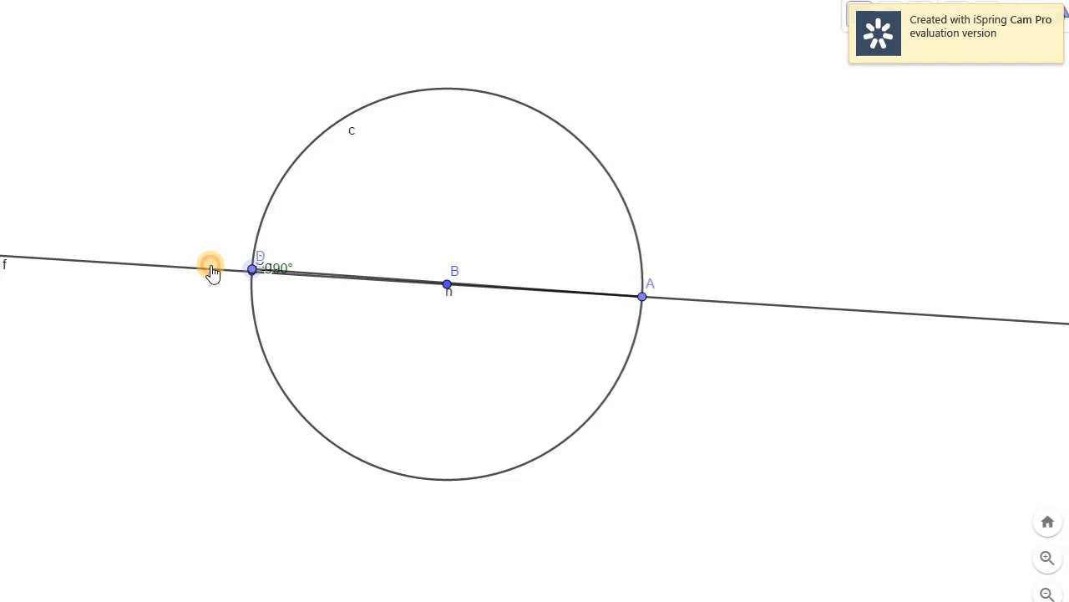
Drag D past C, above A, over the top, and near the bottom; the angle stays 90°
drag(253, 269, 254, 301)
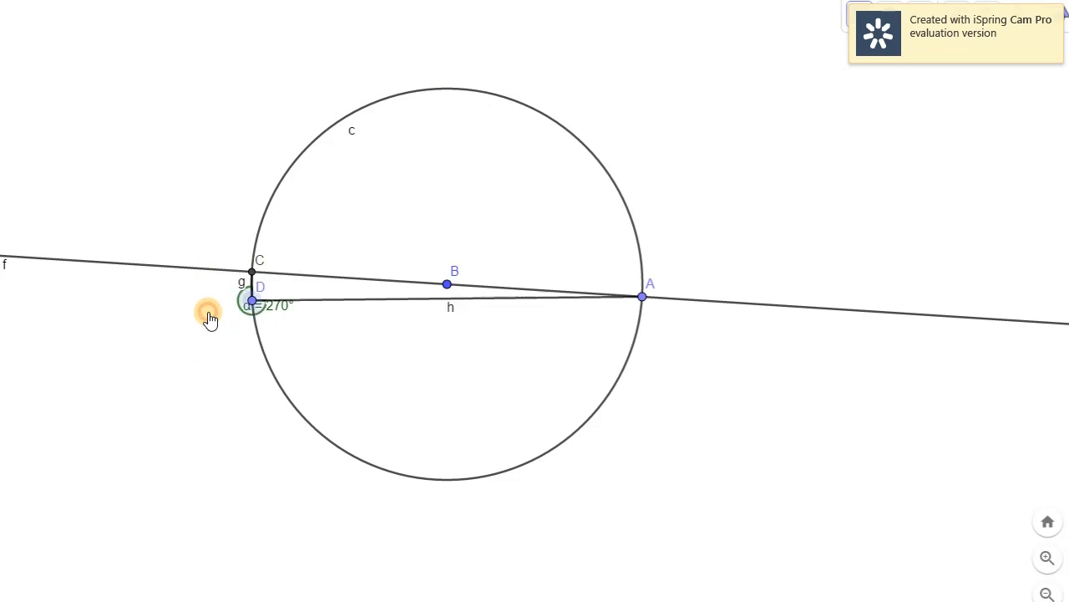
drag(250, 300, 263, 346)
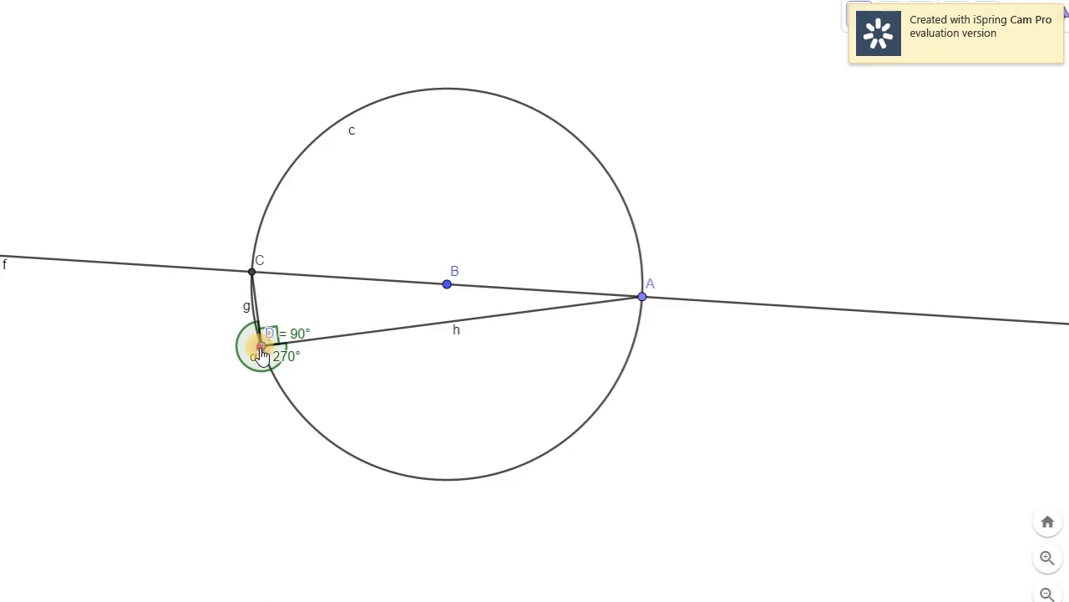
drag(263, 346, 639, 247)
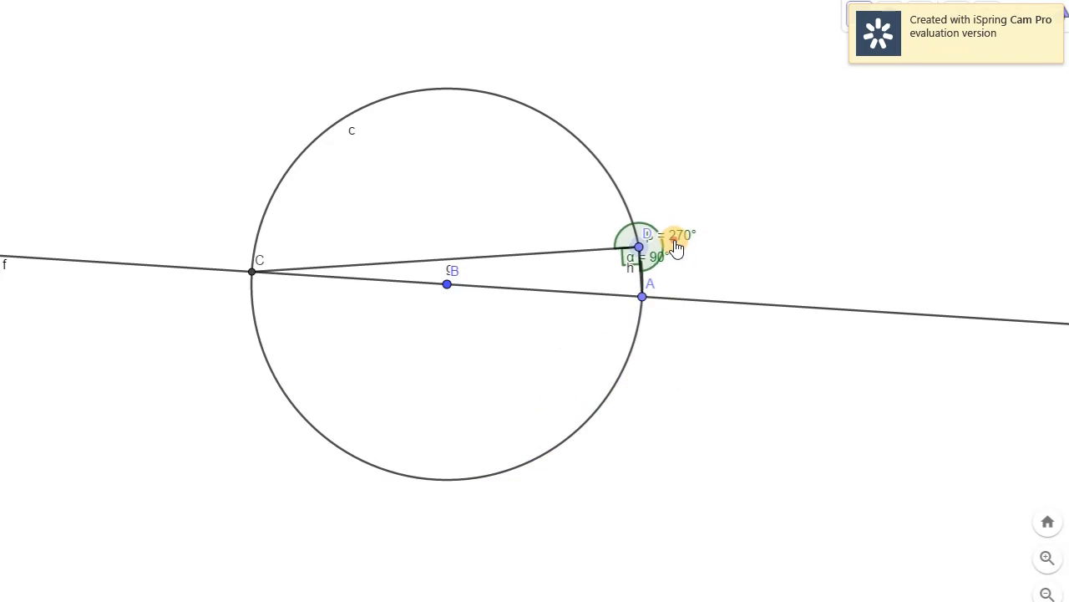
drag(642, 246, 388, 98)
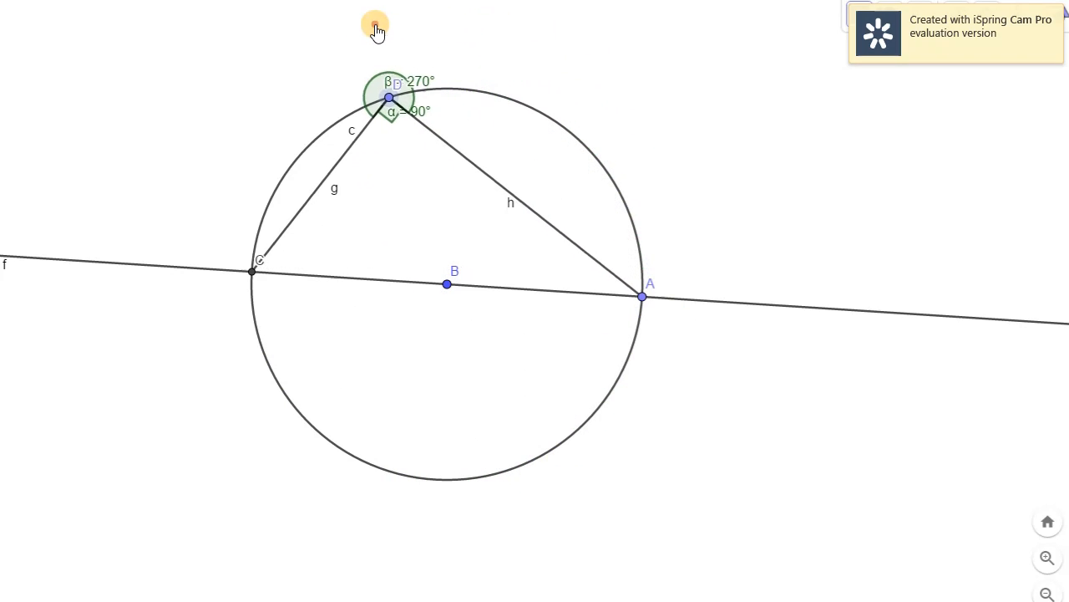
drag(389, 98, 253, 286)
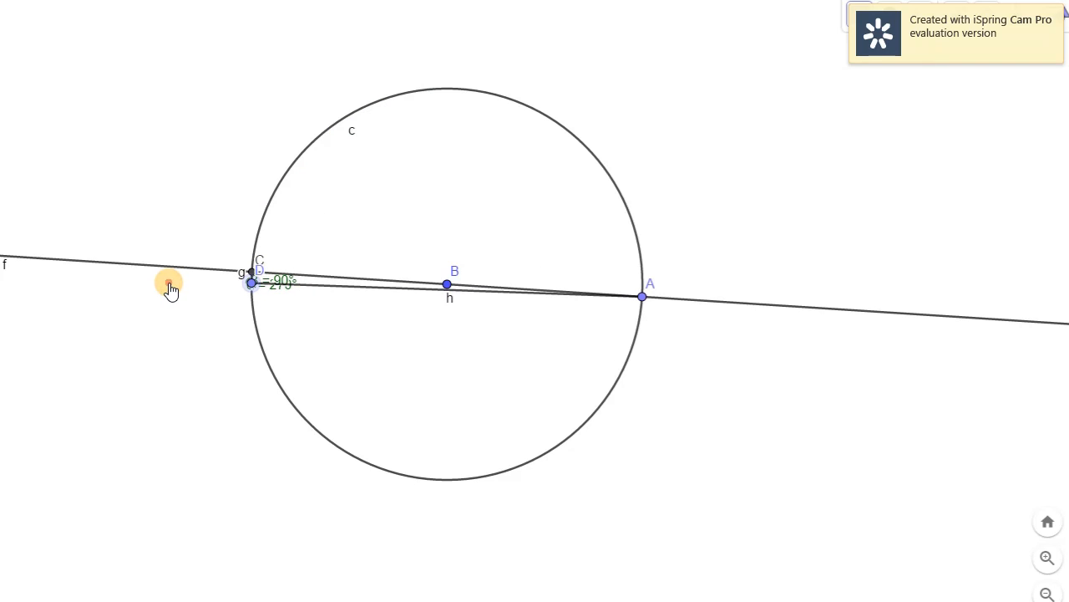
drag(251, 282, 314, 426)
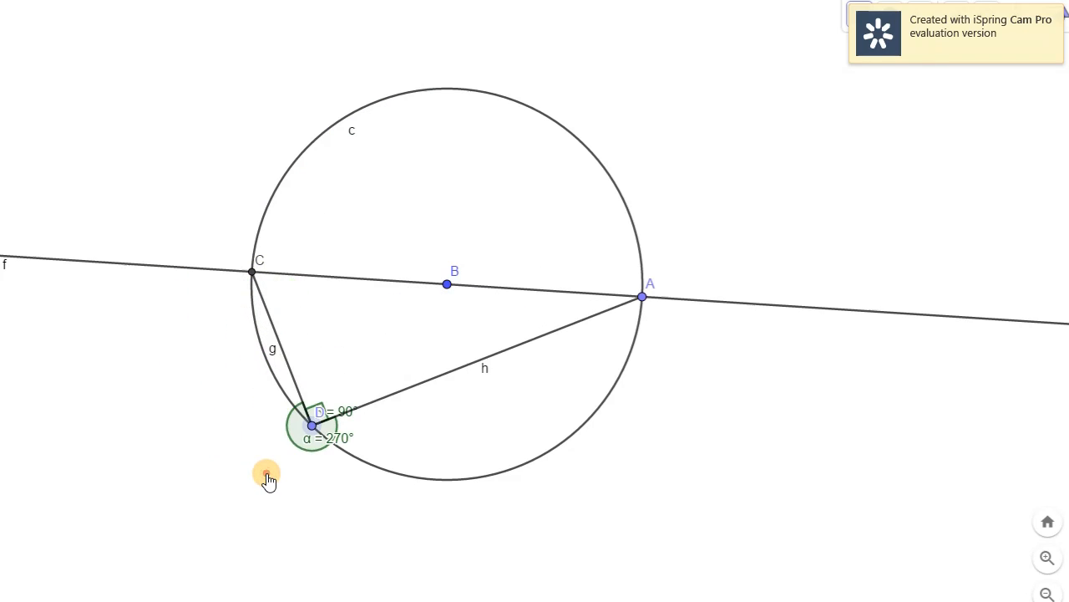
drag(312, 427, 412, 476)
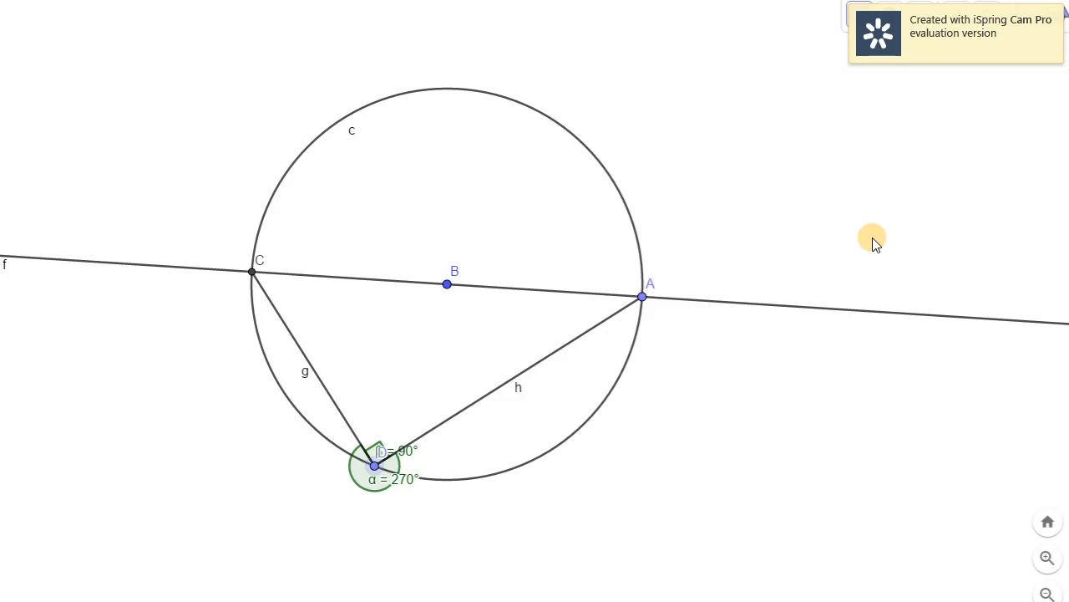
mouse_move(702, 366)
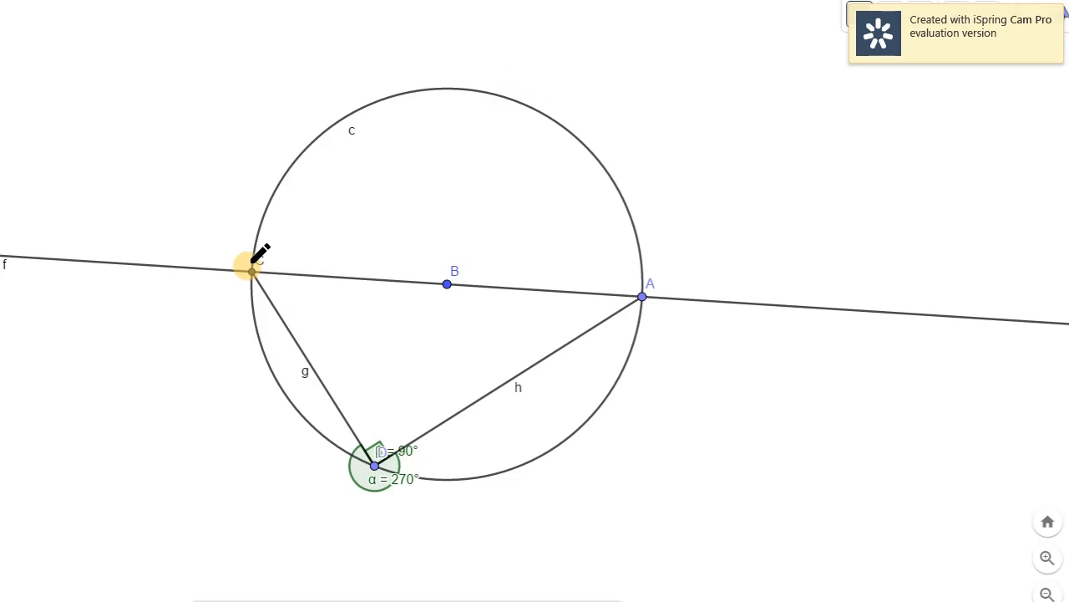
mouse_move(687, 267)
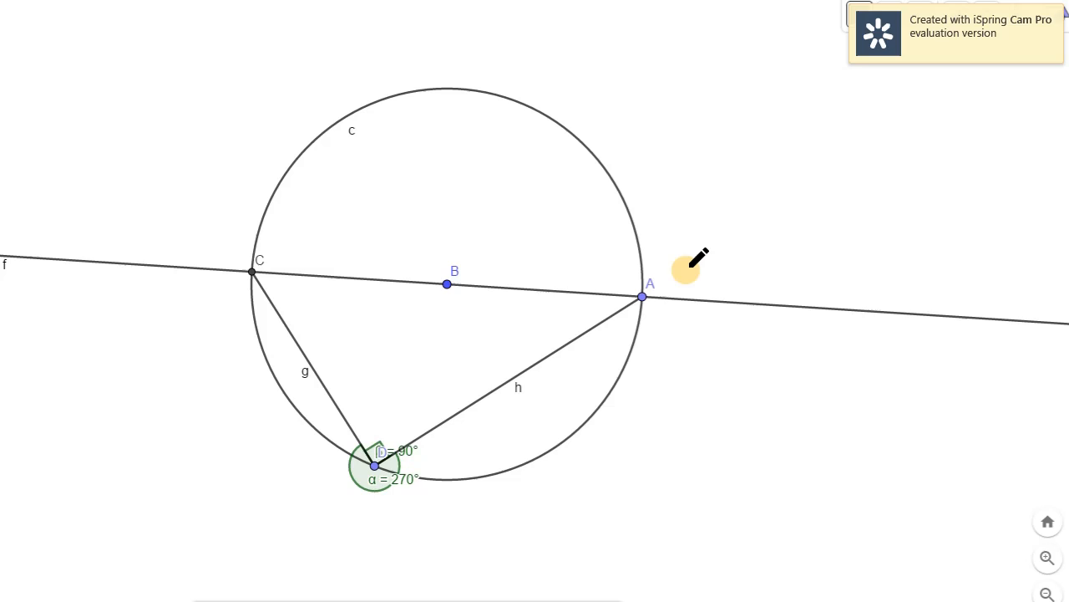
mouse_move(601, 83)
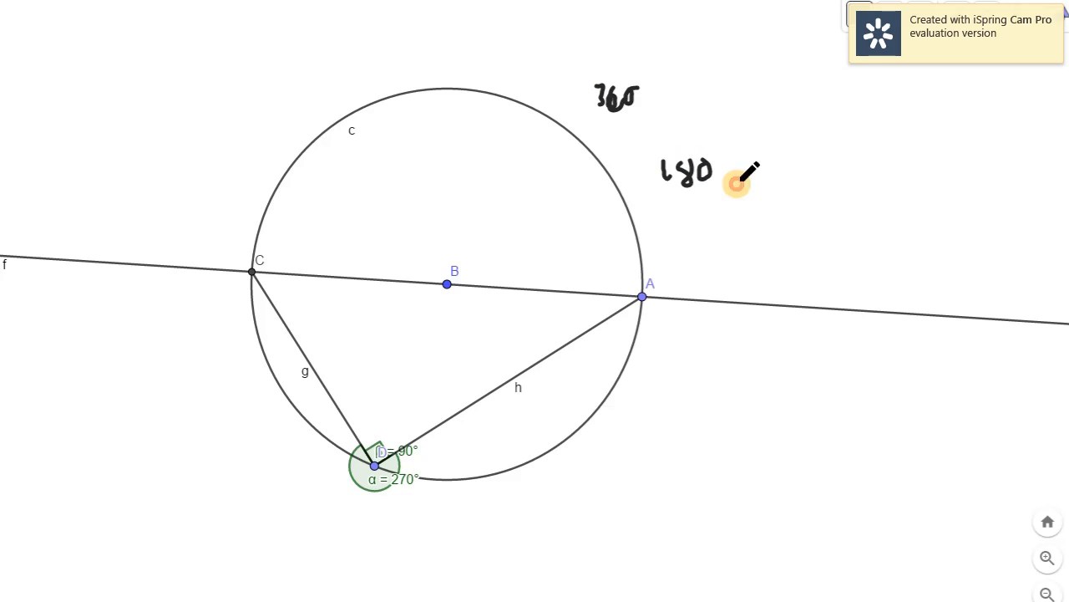
mouse_move(843, 535)
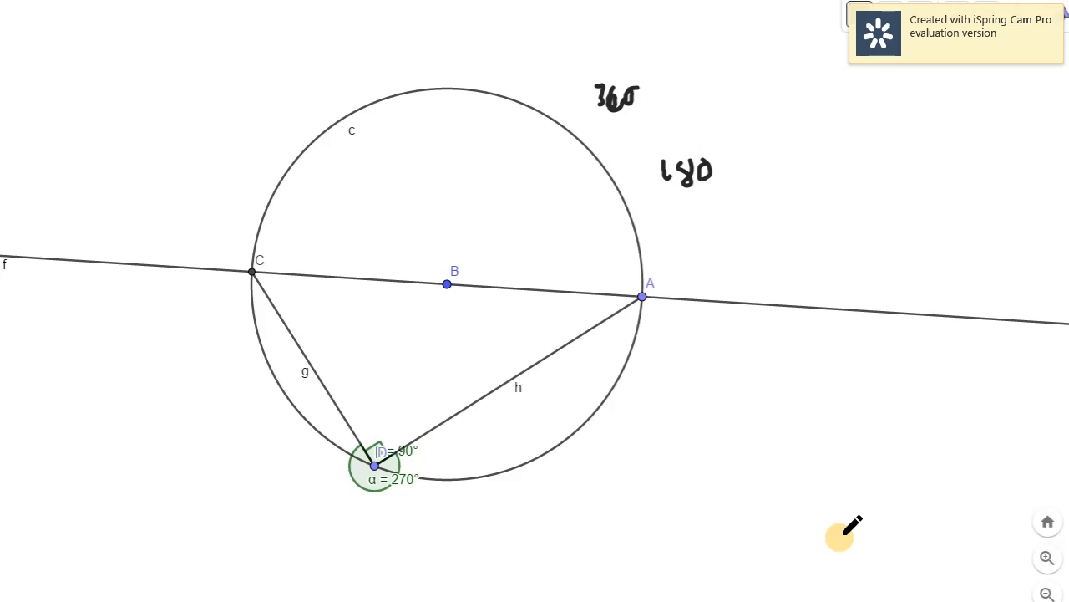
mouse_move(743, 472)
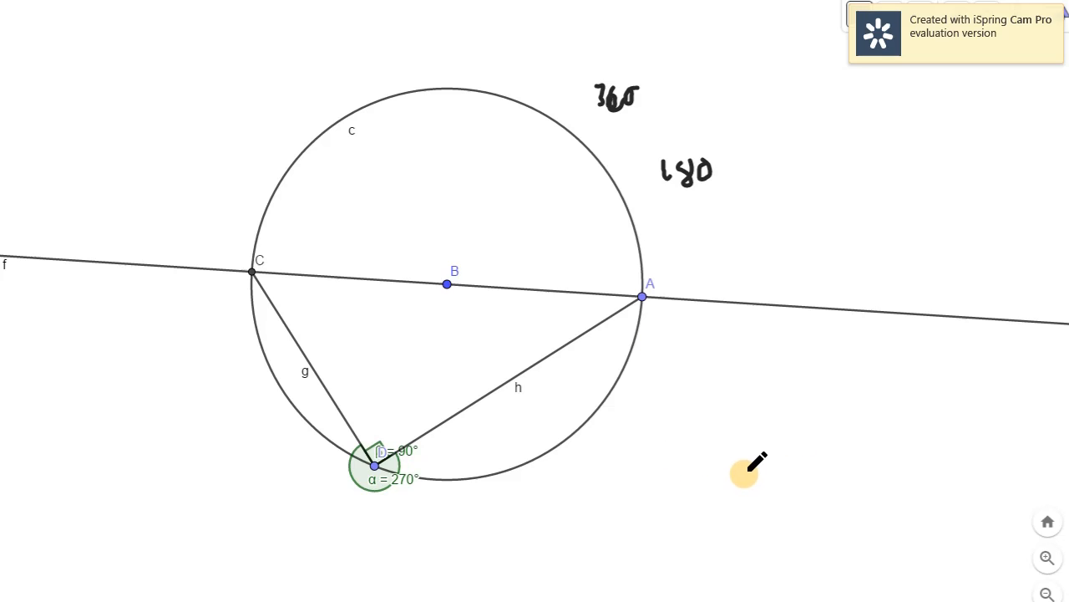
mouse_move(772, 451)
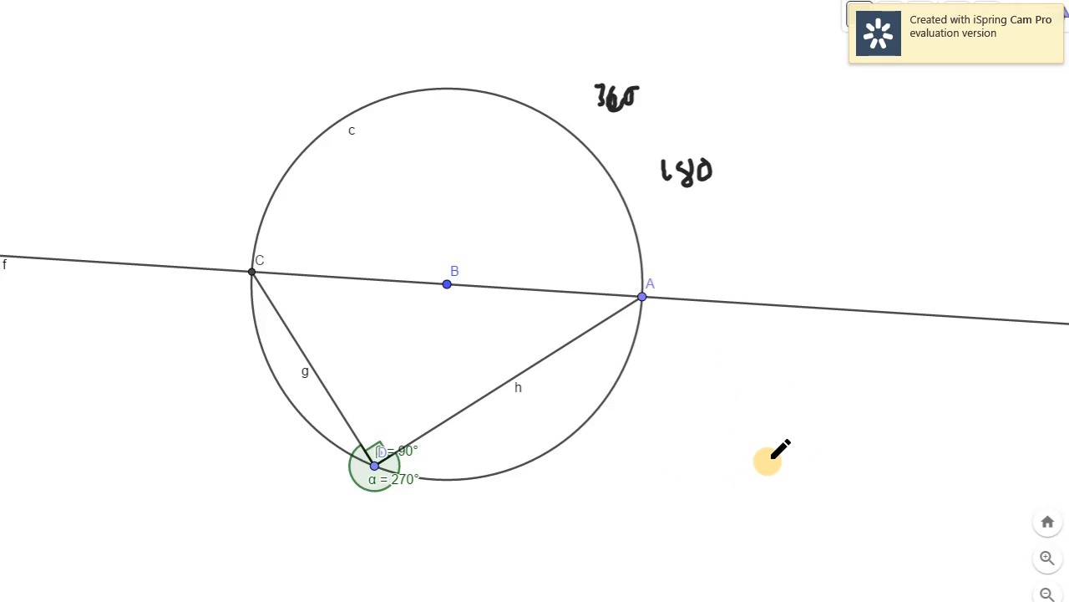
mouse_move(756, 407)
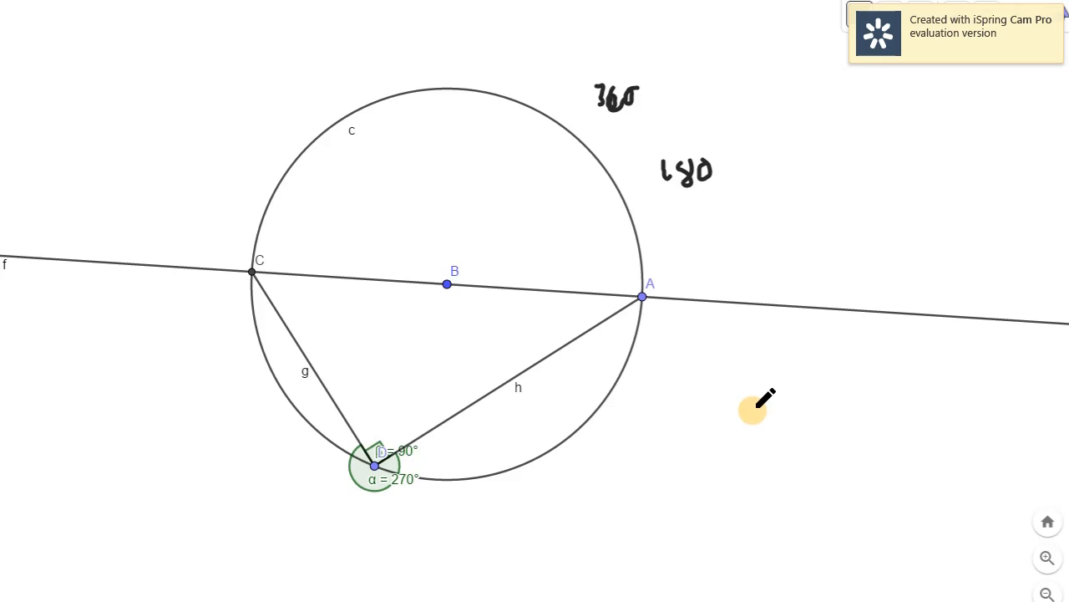
mouse_move(301, 134)
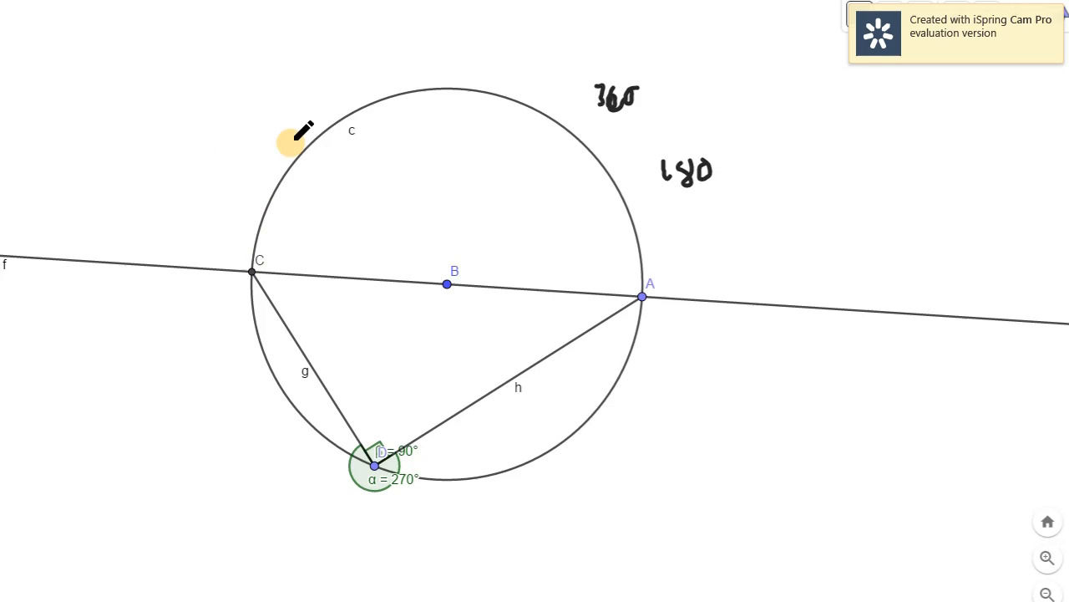
mouse_move(595, 320)
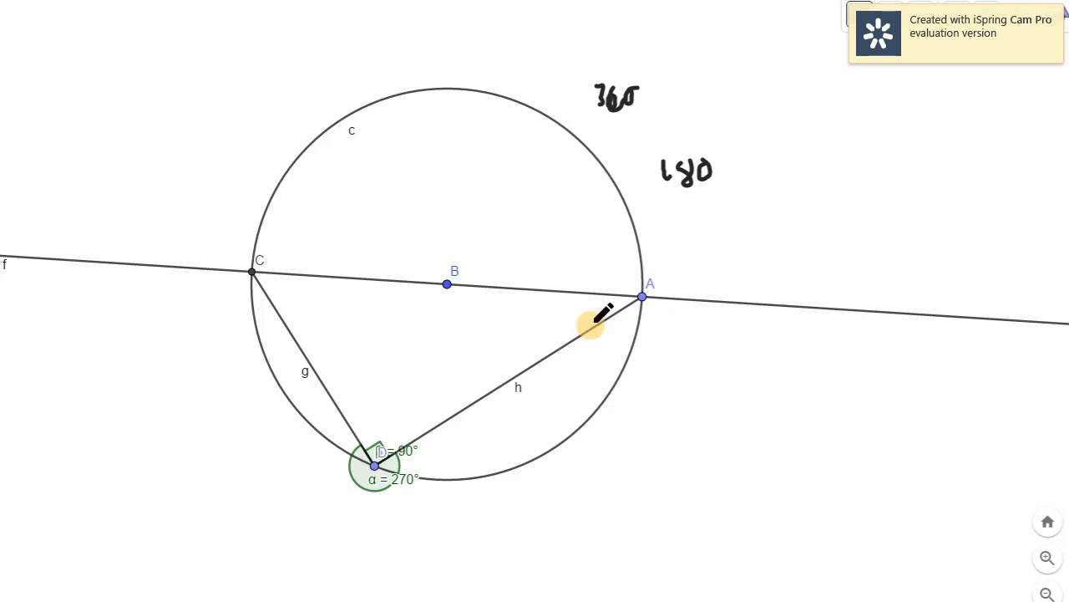
mouse_move(639, 436)
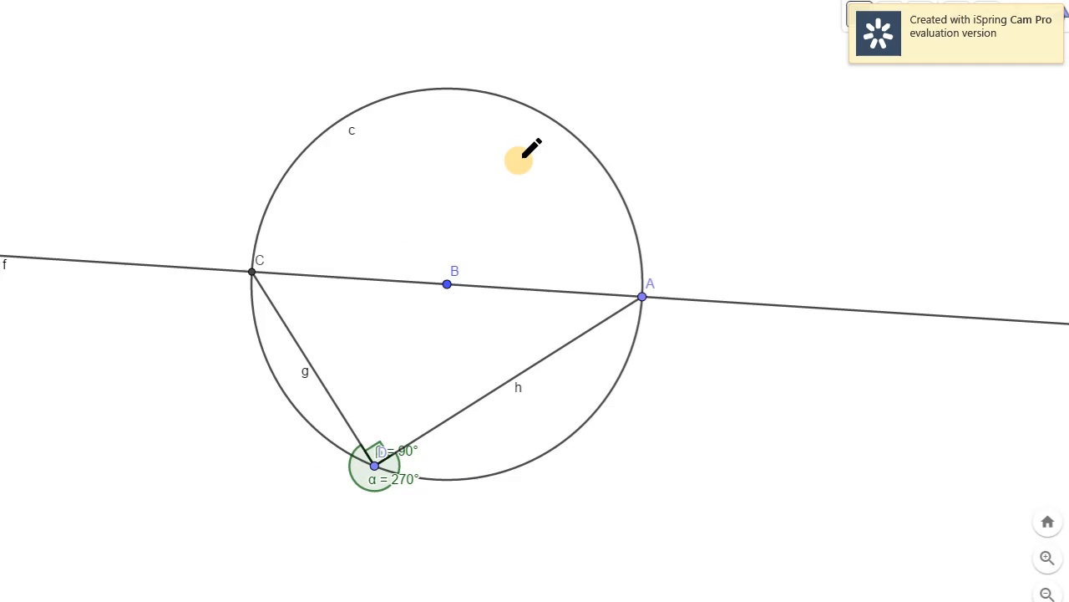
mouse_move(42, 197)
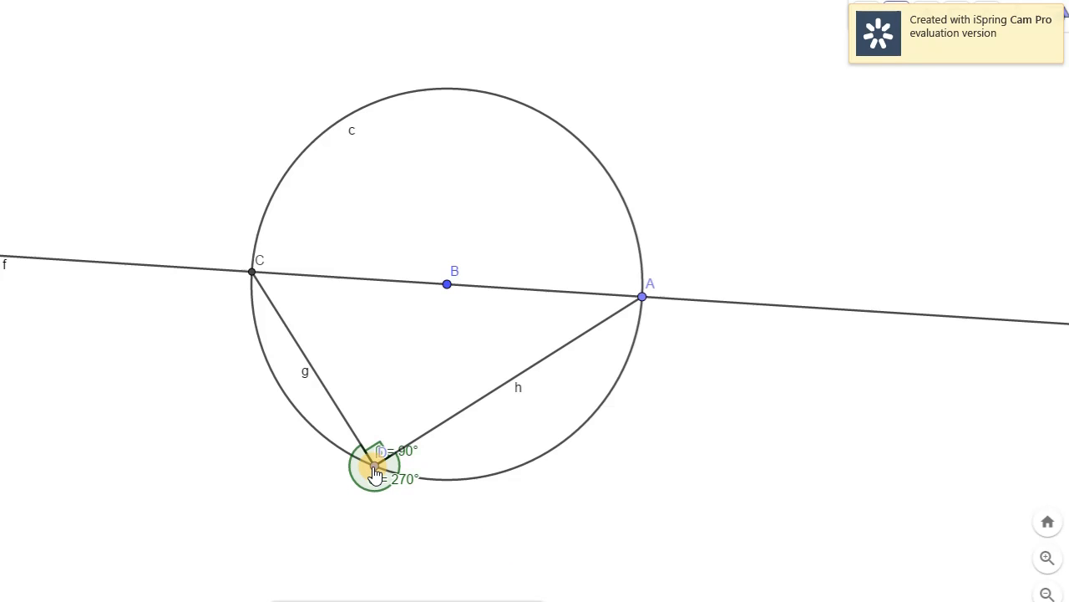
mouse_move(249, 398)
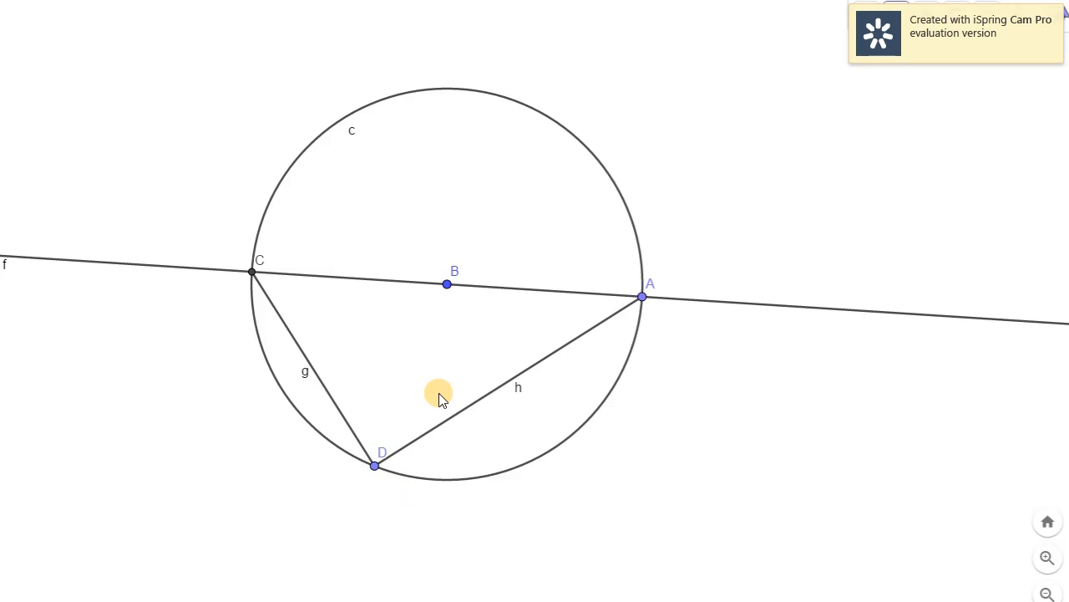
Drag D over the top and around the circle, settling it on the lower-left arc
drag(374, 466, 495, 466)
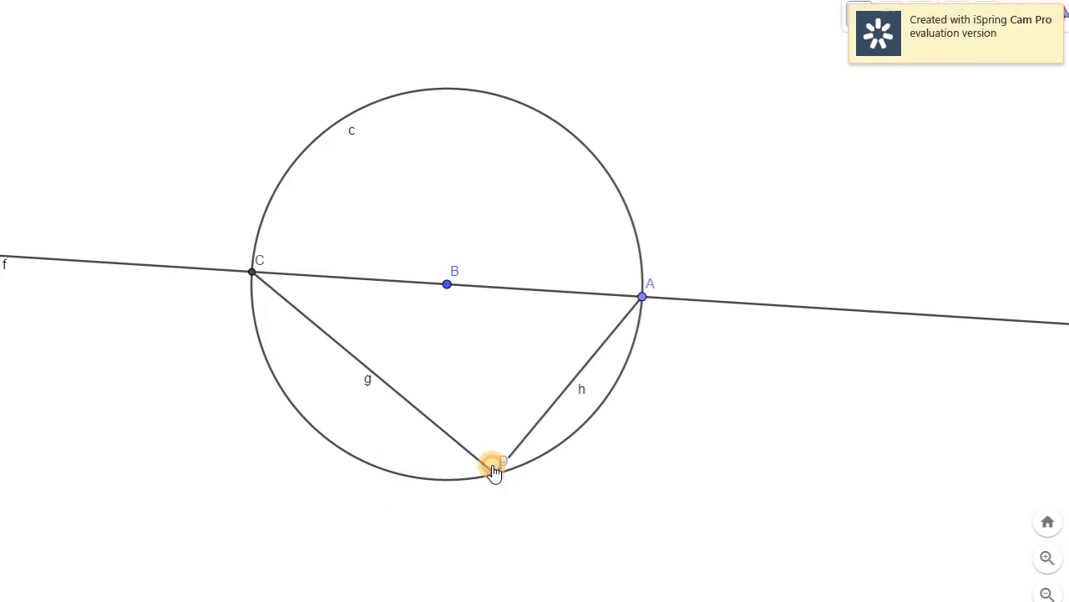
drag(494, 464, 569, 130)
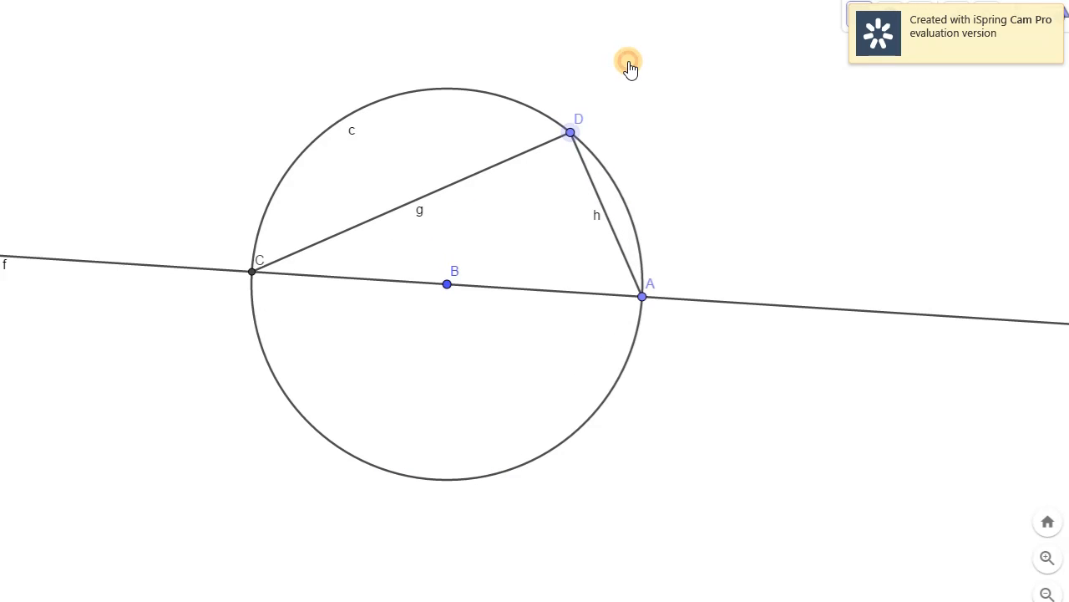
drag(570, 132, 406, 94)
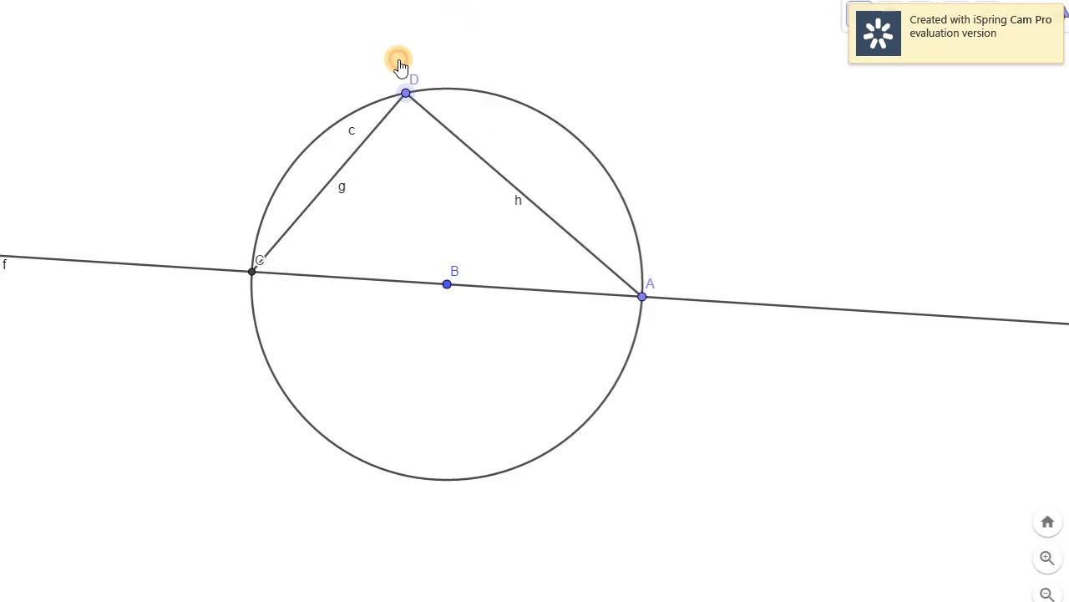
drag(405, 93, 426, 90)
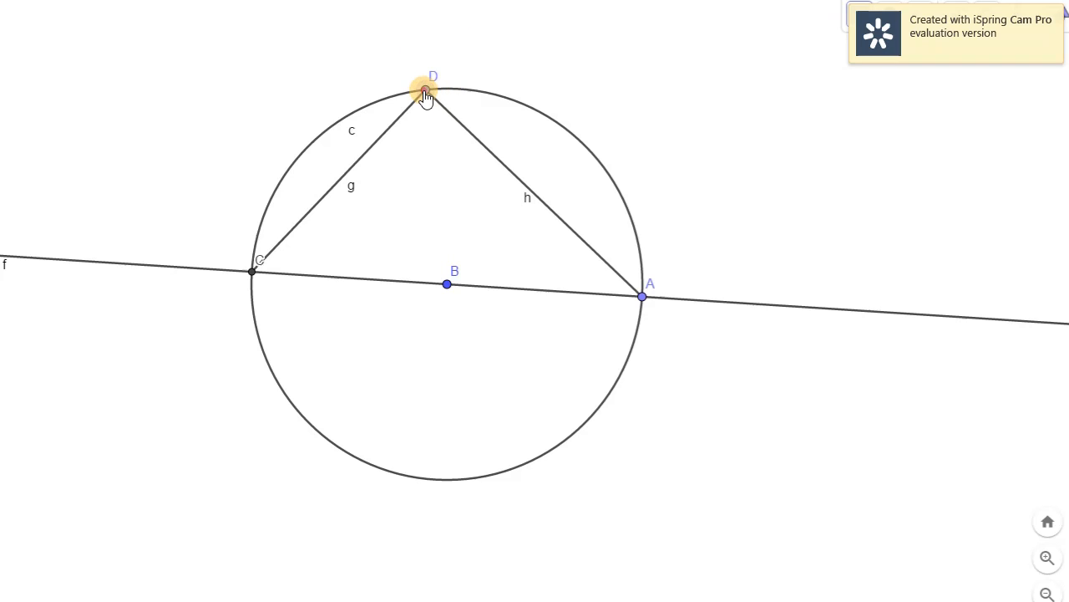
drag(427, 90, 385, 470)
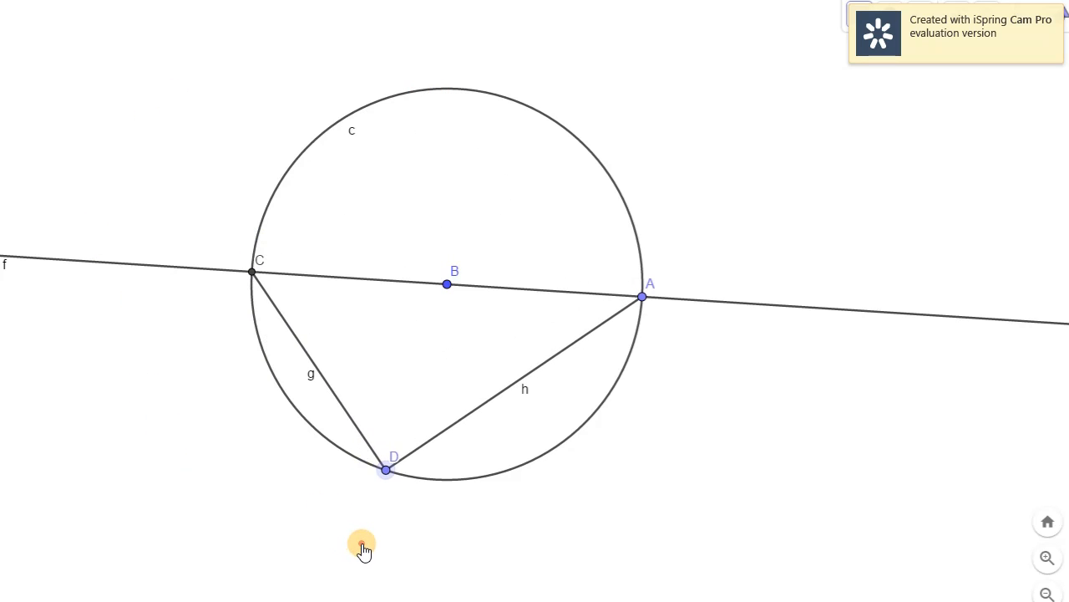
drag(385, 468, 312, 426)
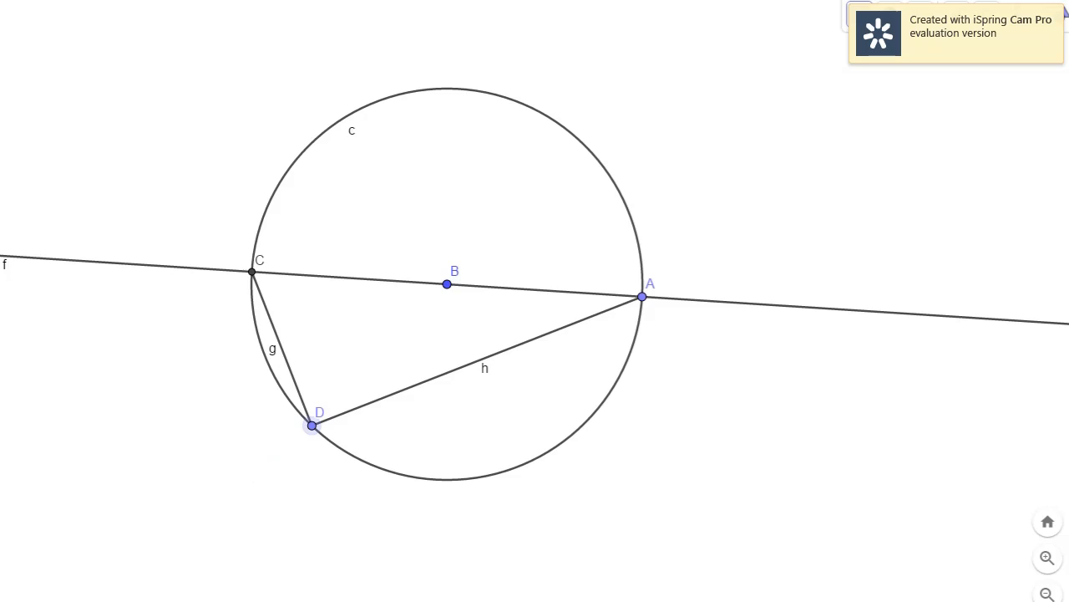
click(59, 23)
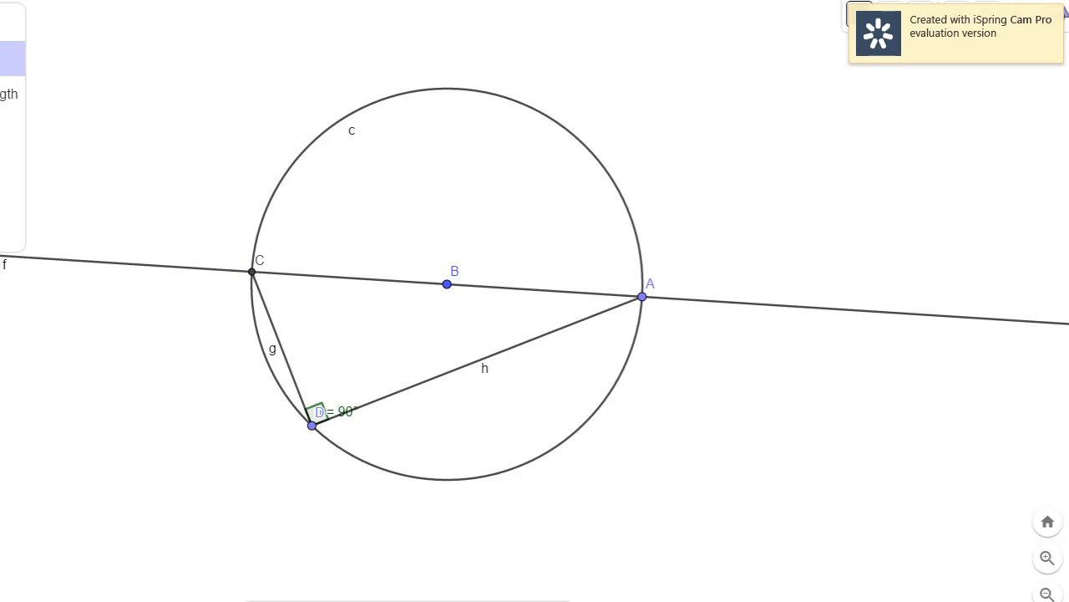
Begin the shaded polygon for triangle CDA at point D
click(311, 425)
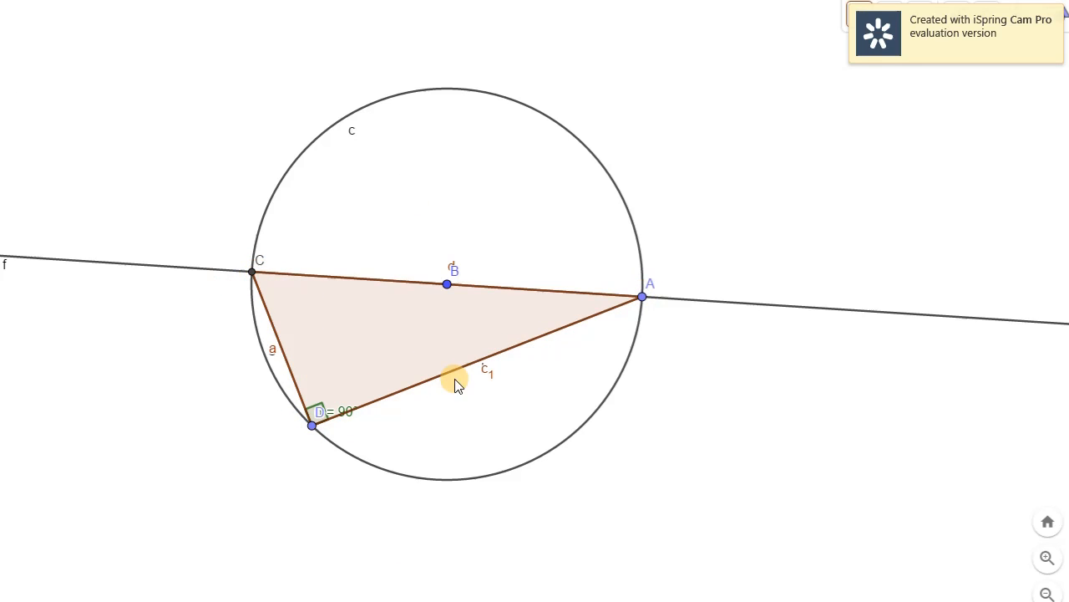
mouse_move(643, 366)
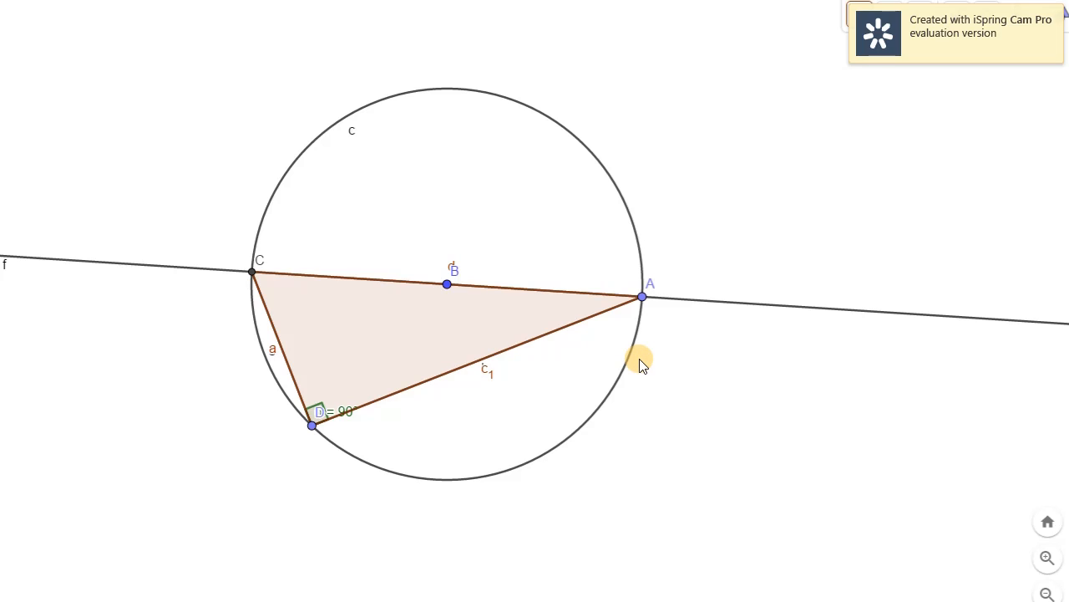
mouse_move(672, 405)
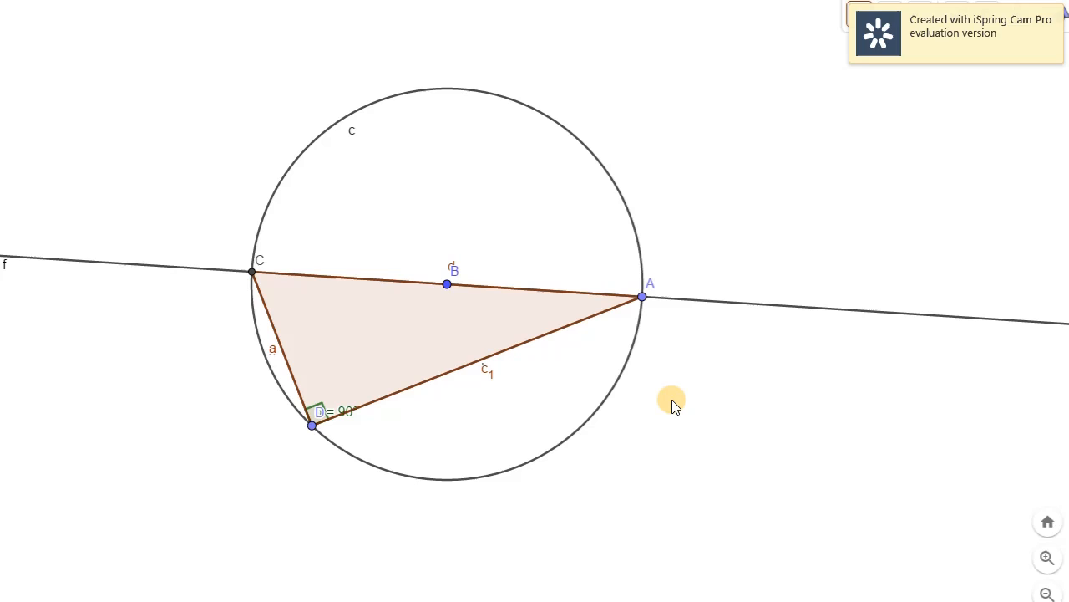
mouse_move(207, 316)
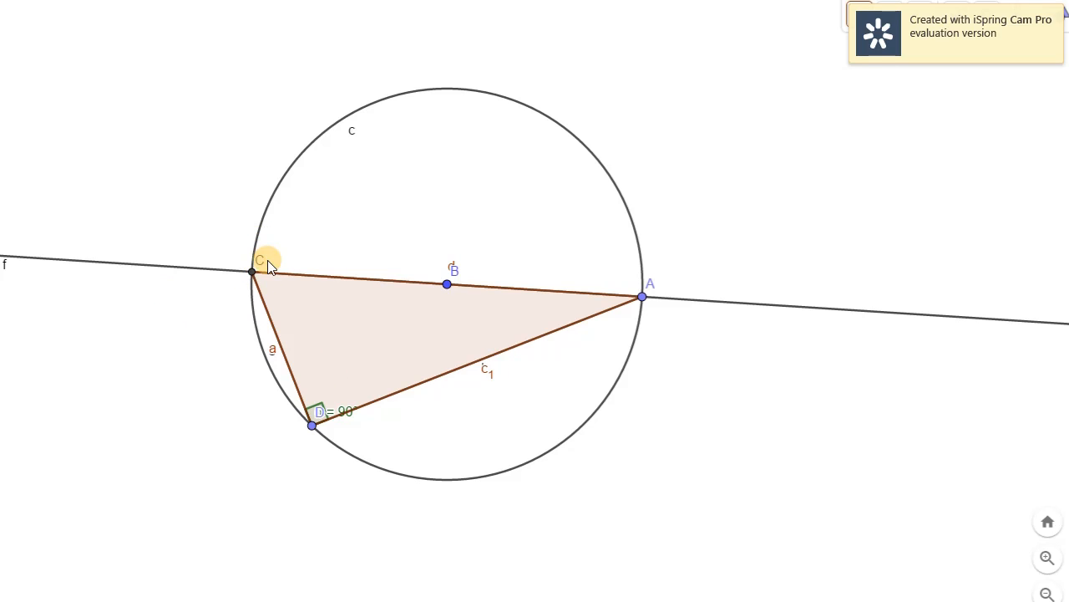
mouse_move(385, 415)
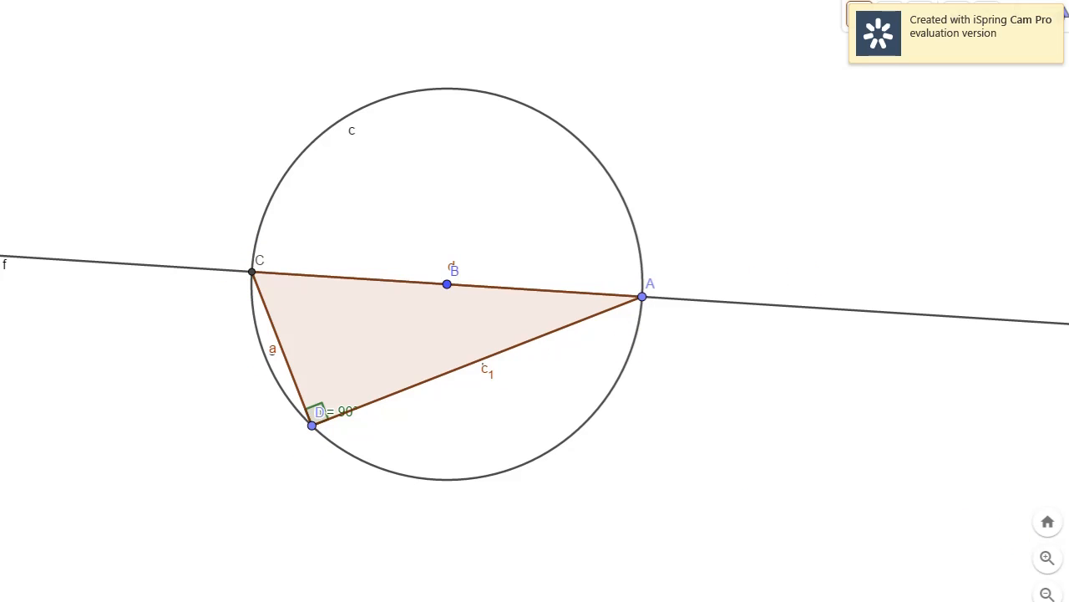
mouse_move(762, 479)
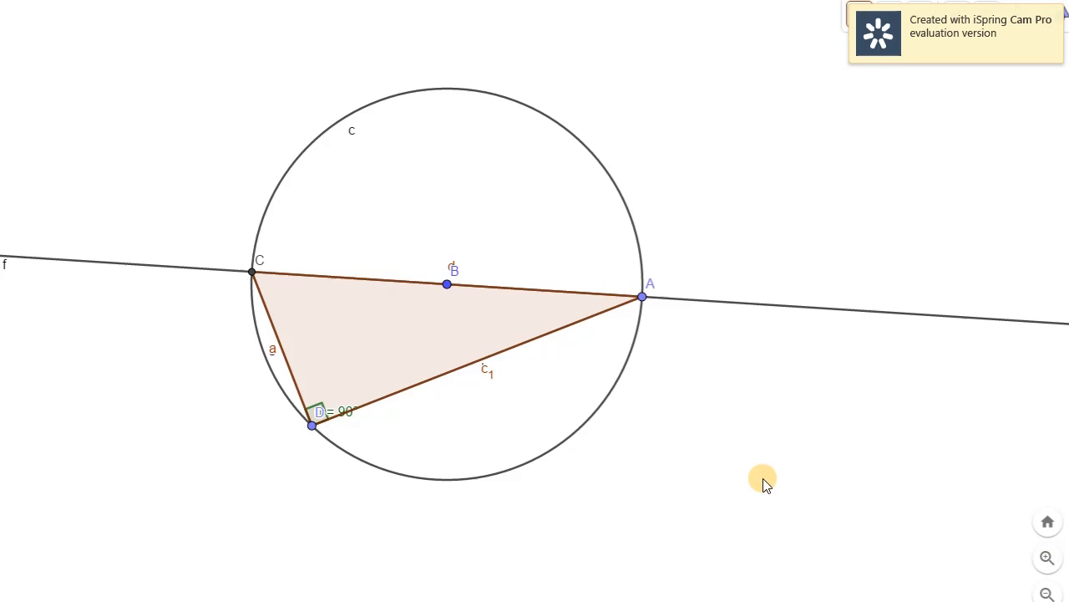
mouse_move(219, 341)
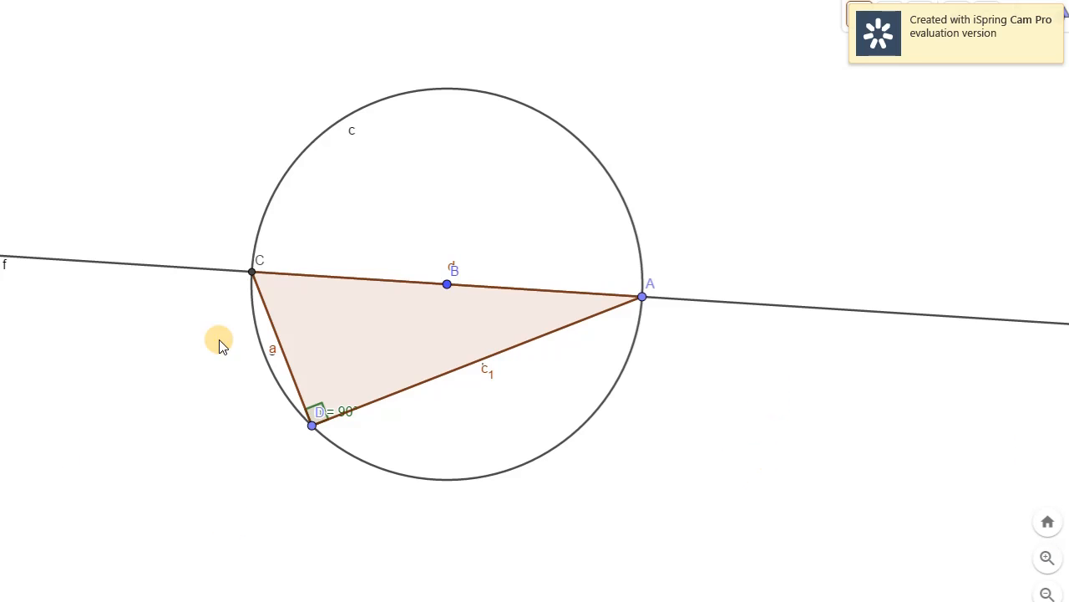
mouse_move(847, 327)
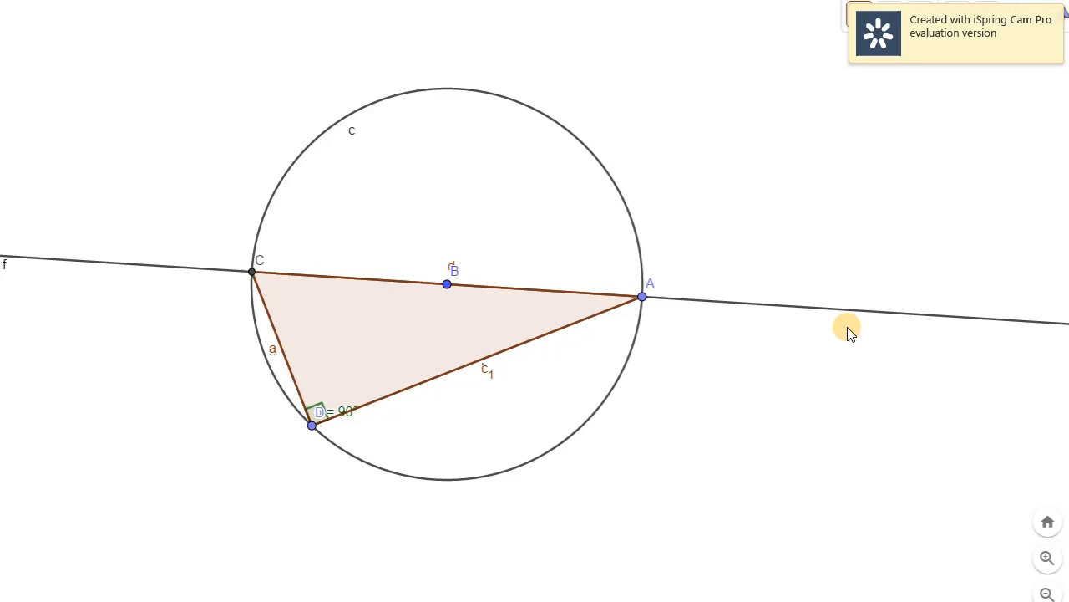
mouse_move(940, 556)
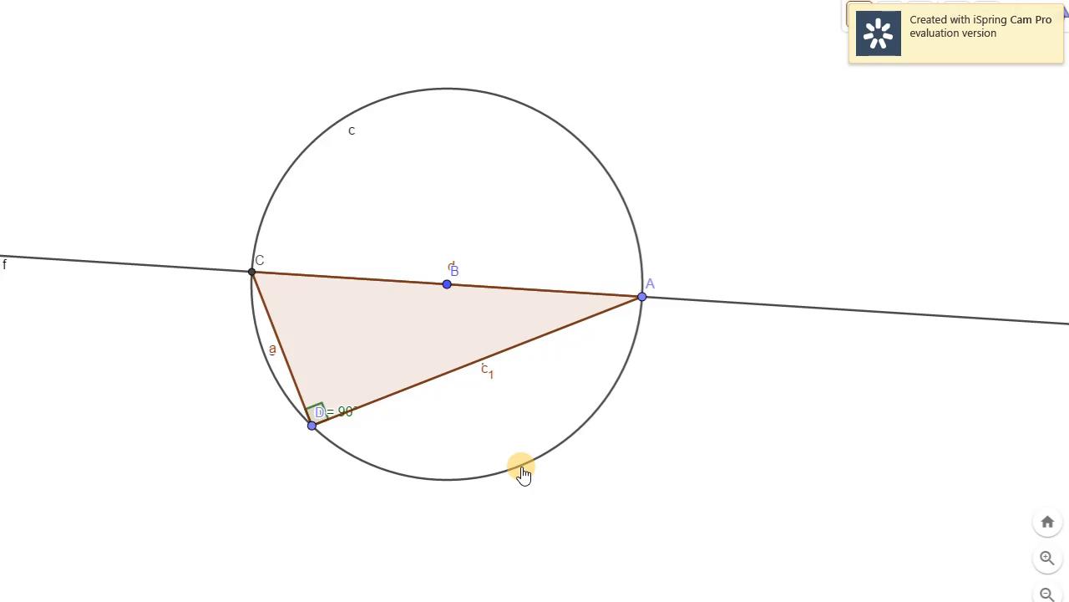
mouse_move(522, 467)
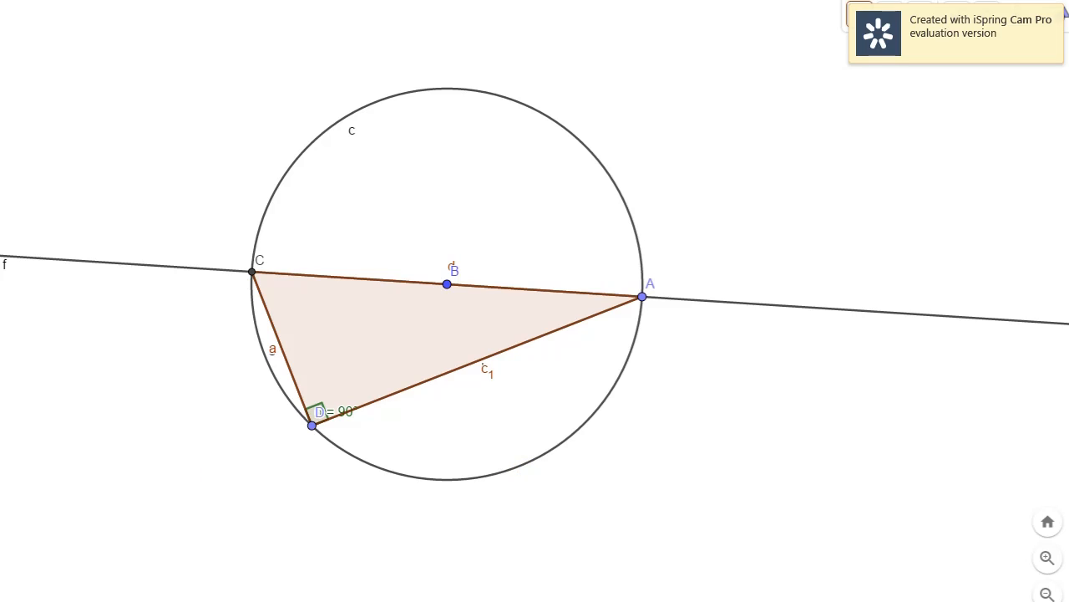